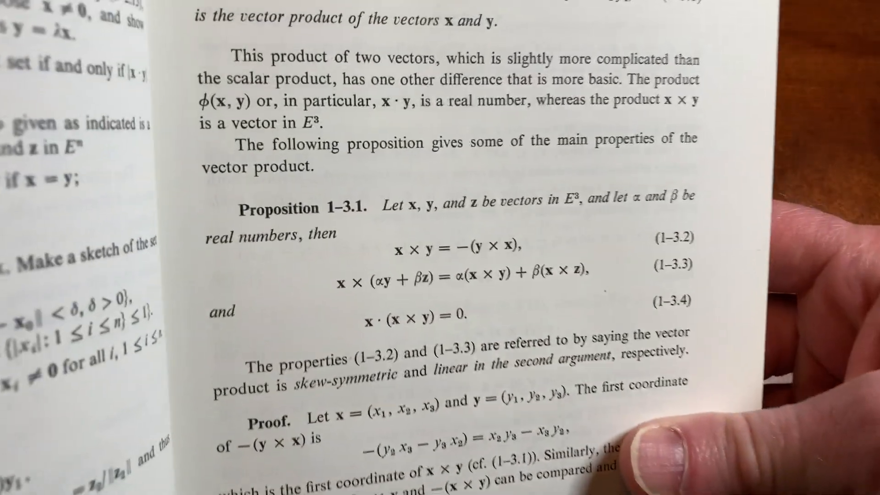
{"action": "scroll", "scroll_direction": "down", "scroll_amount": 3}
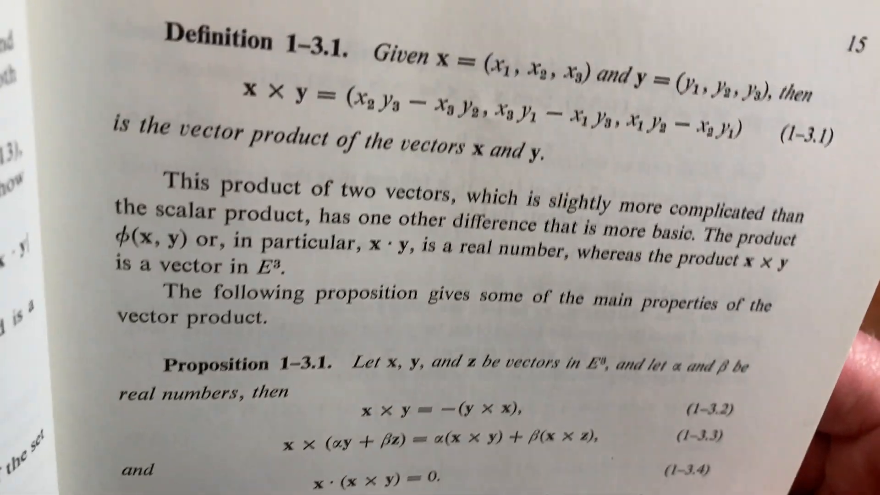